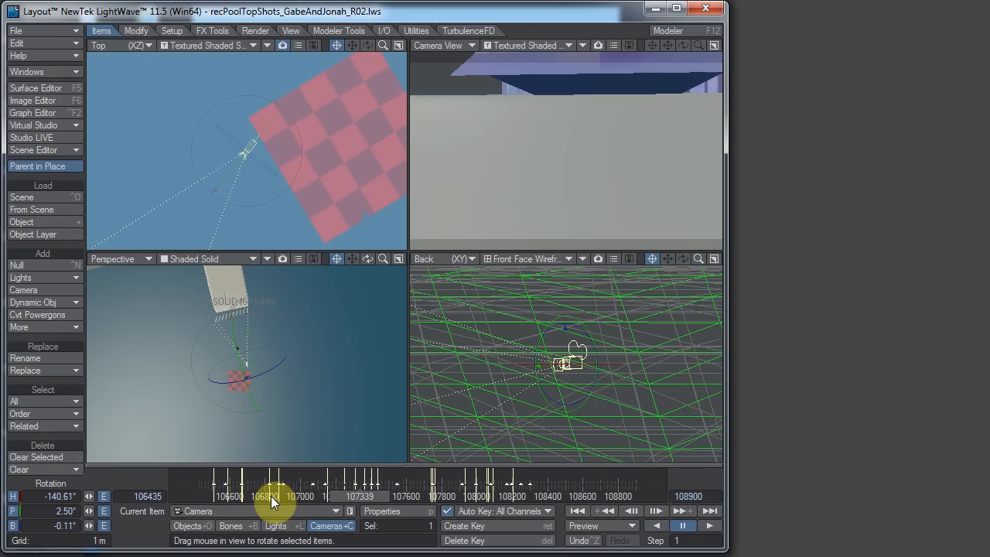
# Step: Scrub the camera animation across later frames and return to frame 106823
pyautogui.moveTo(247, 154); pyautogui.dragTo(185, 163)
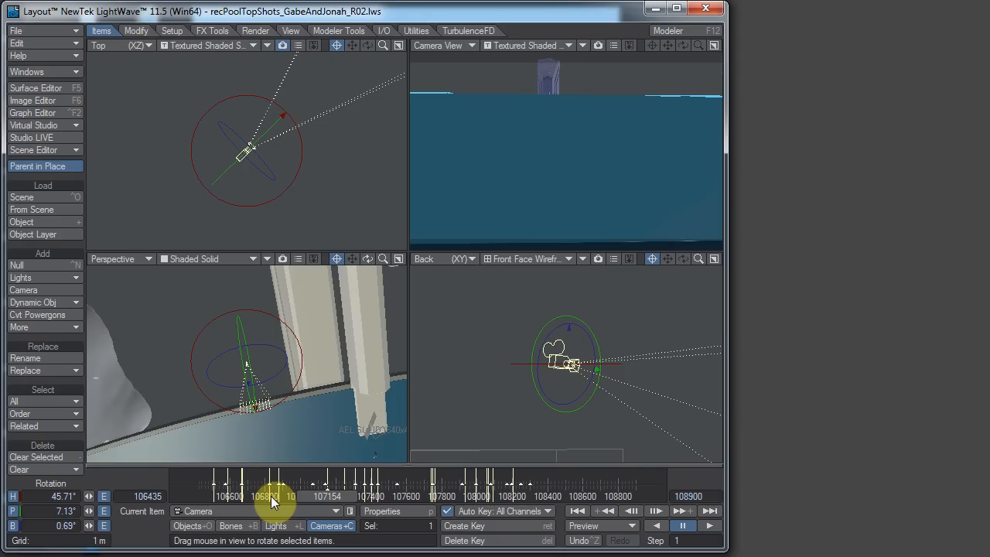
pyautogui.moveTo(265, 495); pyautogui.dragTo(279, 496)
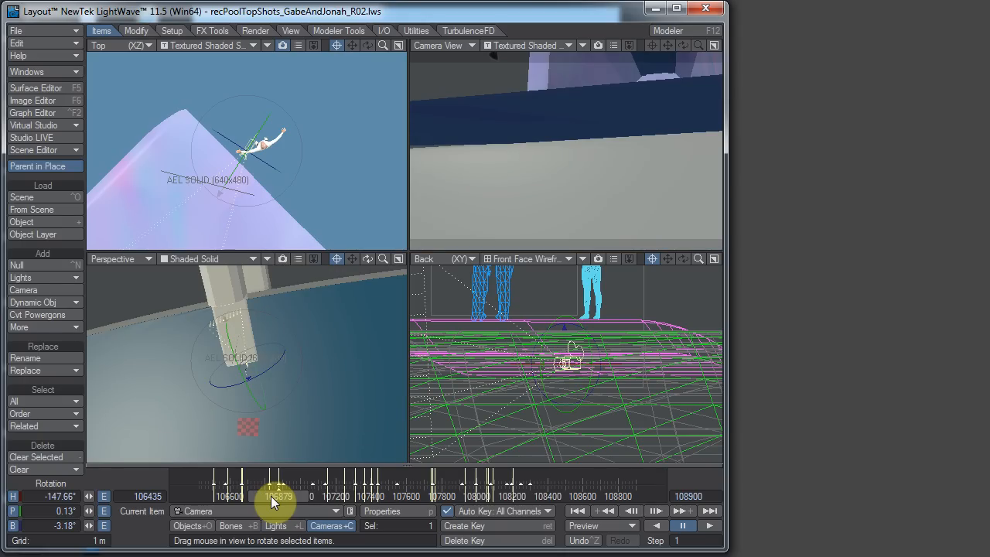
pyautogui.moveTo(277, 495); pyautogui.dragTo(270, 497)
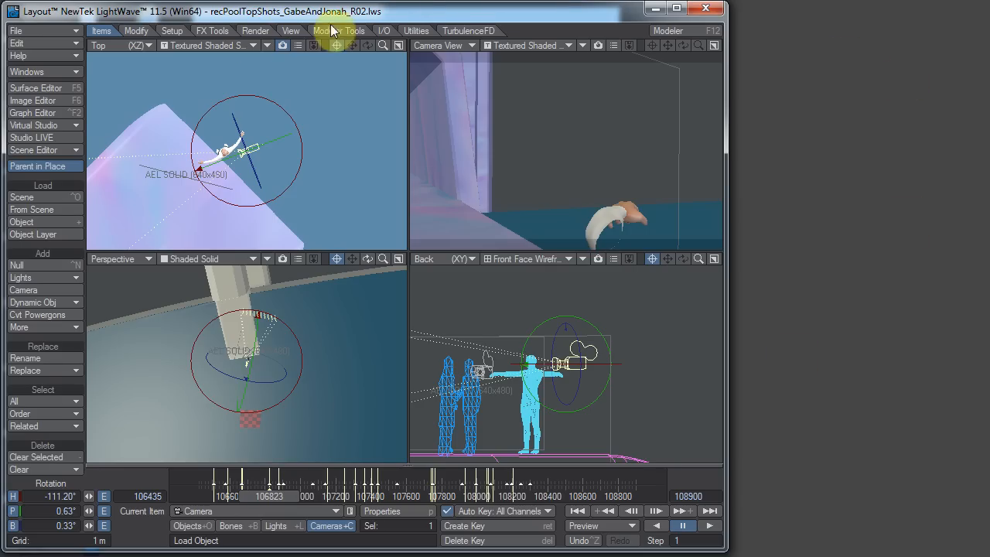
# Step: Open LS Commander from the Utilities tab to view recorded events
pyautogui.click(416, 29)
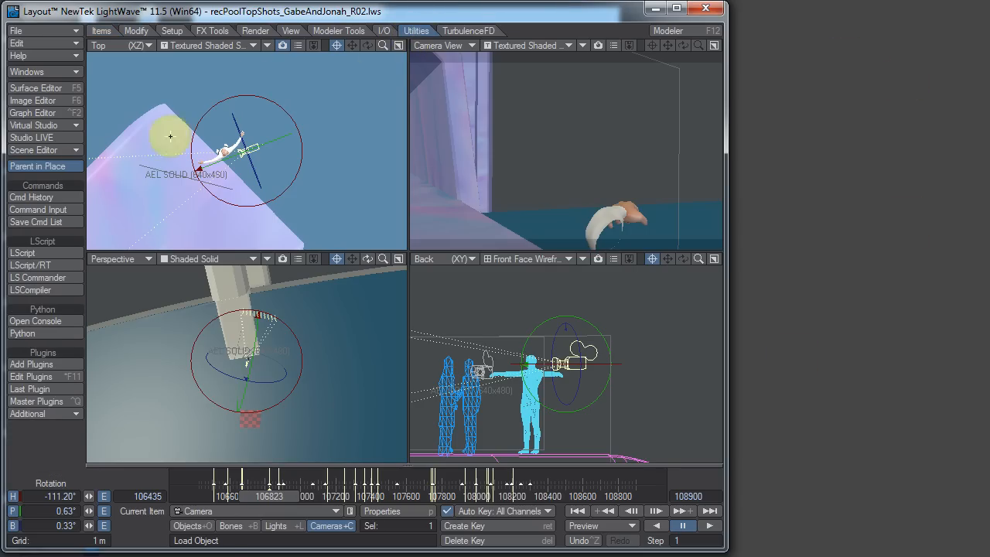
pyautogui.moveTo(38, 279)
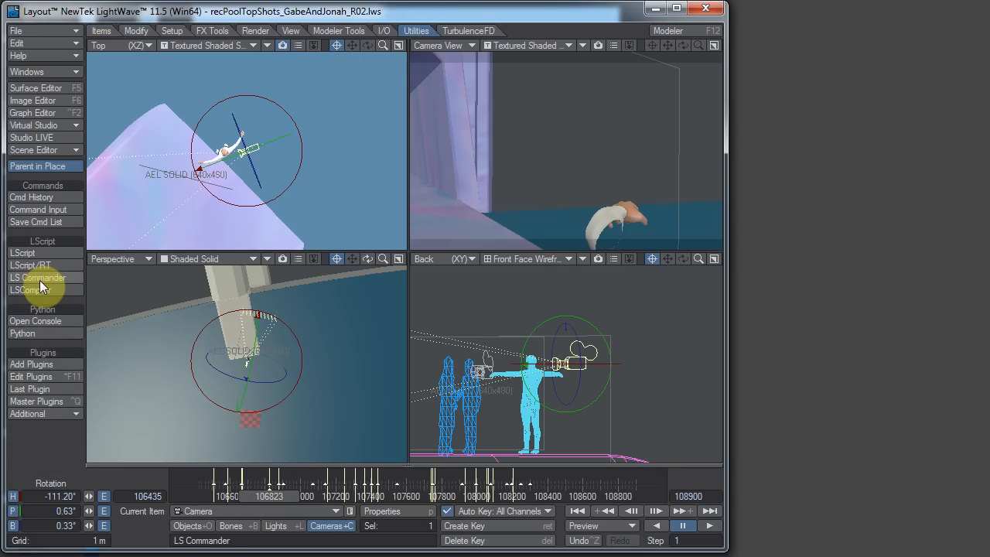
pyautogui.click(37, 277)
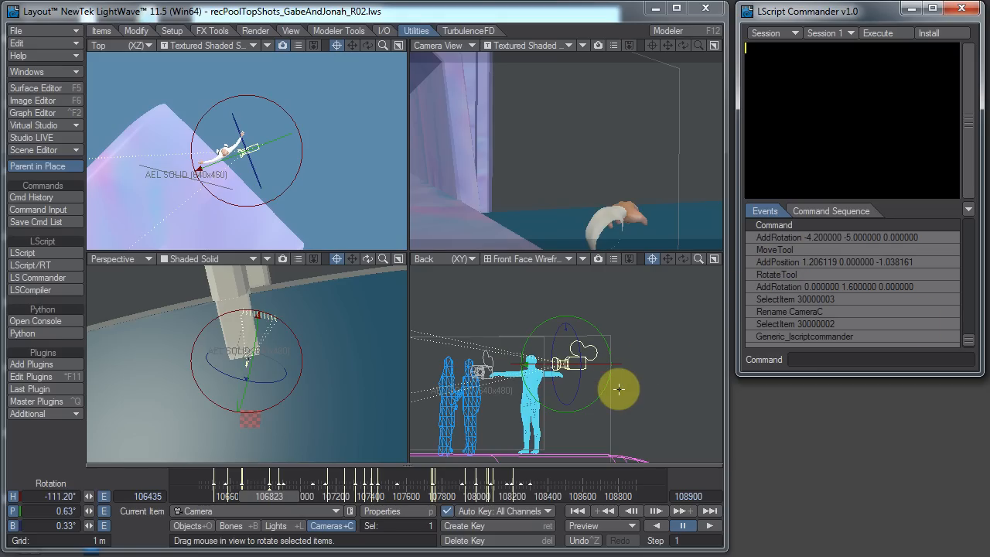
pyautogui.moveTo(618, 390)
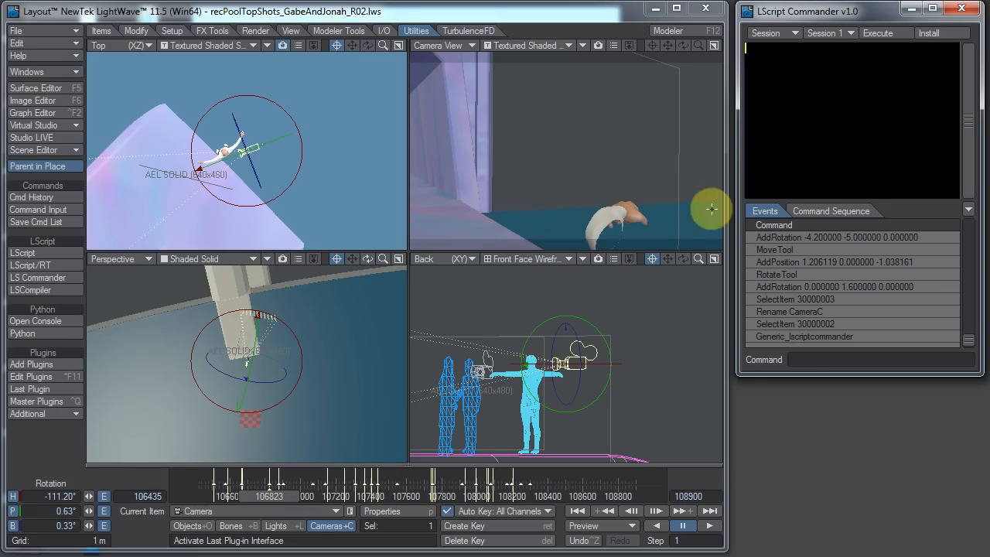
pyautogui.moveTo(589, 17)
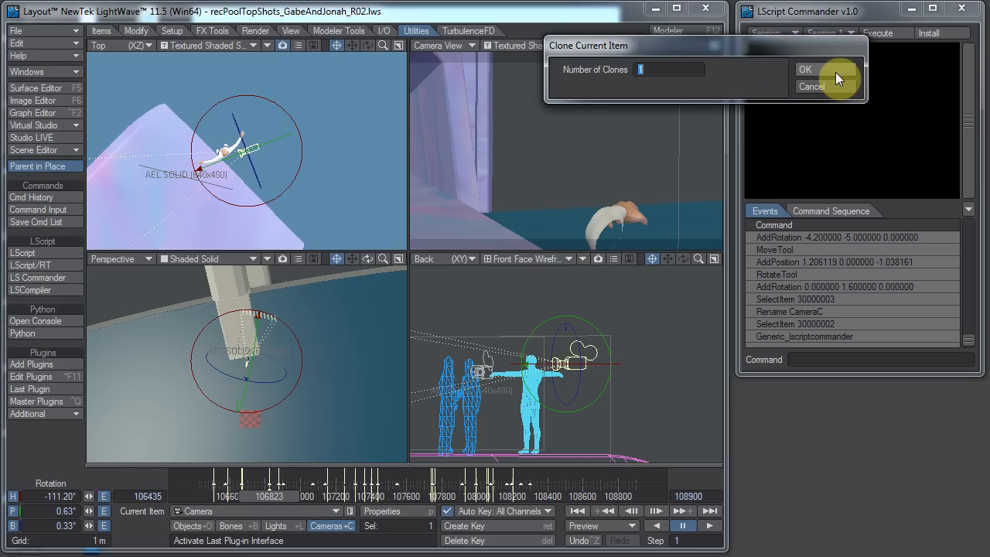
# Step: Clone the camera once into Camera (2) and add 'Clone 1' to the session
pyautogui.click(806, 69)
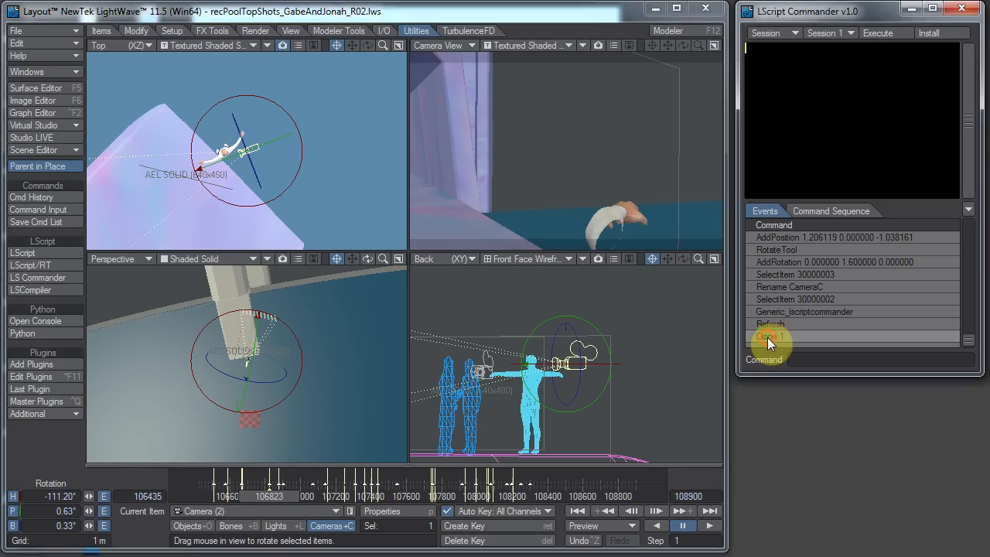
pyautogui.click(771, 336)
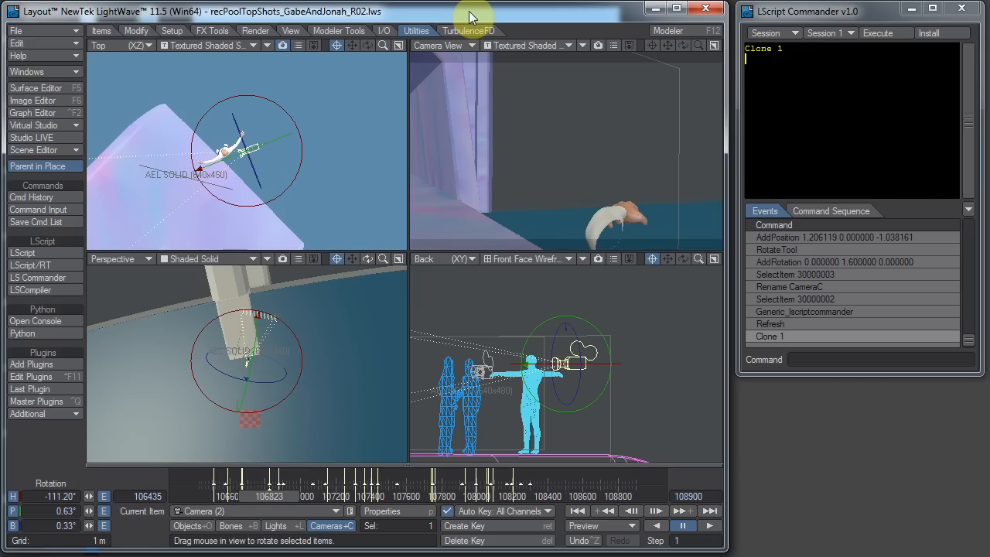
pyautogui.moveTo(441, 19)
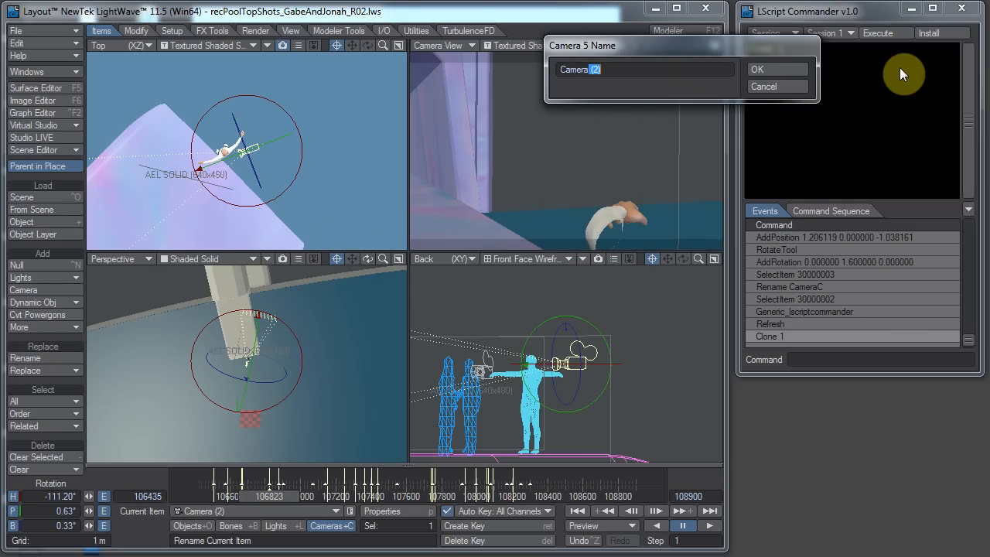
# Step: Rename Camera (2) to 'CameraD' and confirm
pyautogui.write('CameraD')
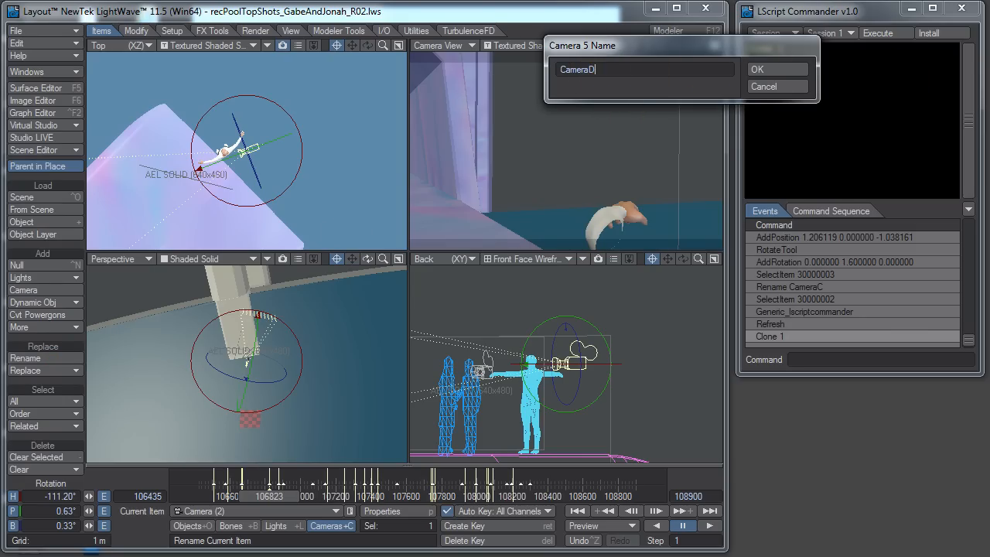
pyautogui.click(777, 69)
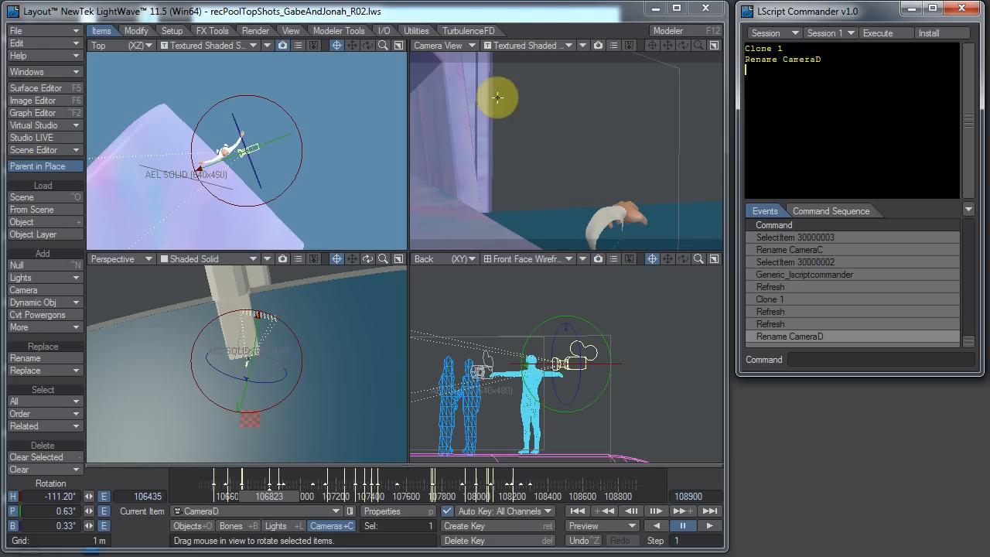
# Step: Create a motion key for CameraD at frame 106823
pyautogui.click(478, 512)
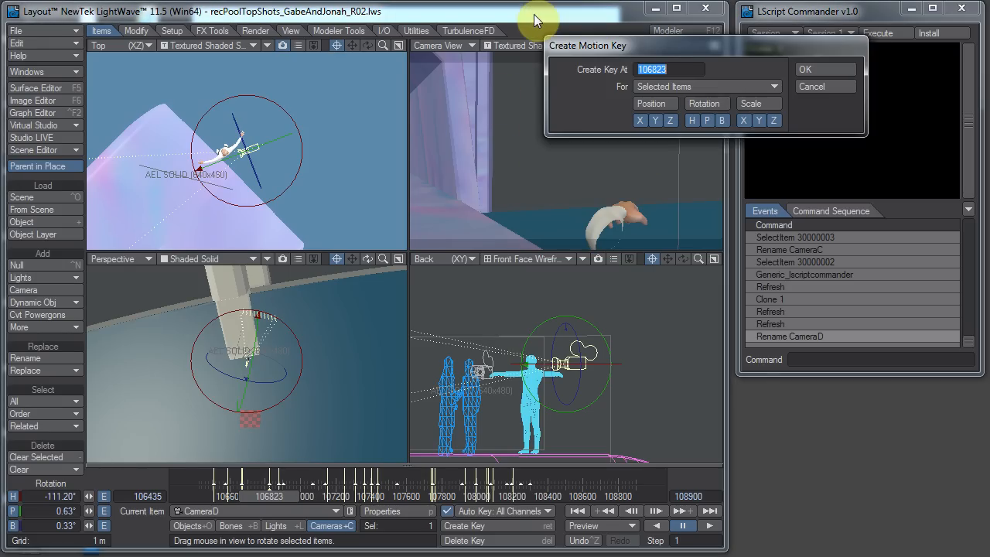
pyautogui.click(825, 68)
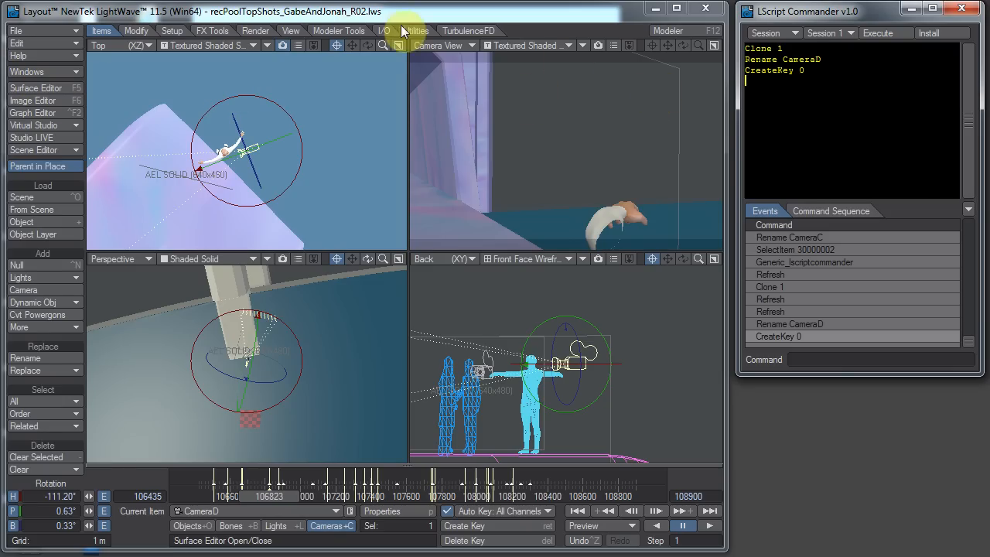
pyautogui.click(416, 30)
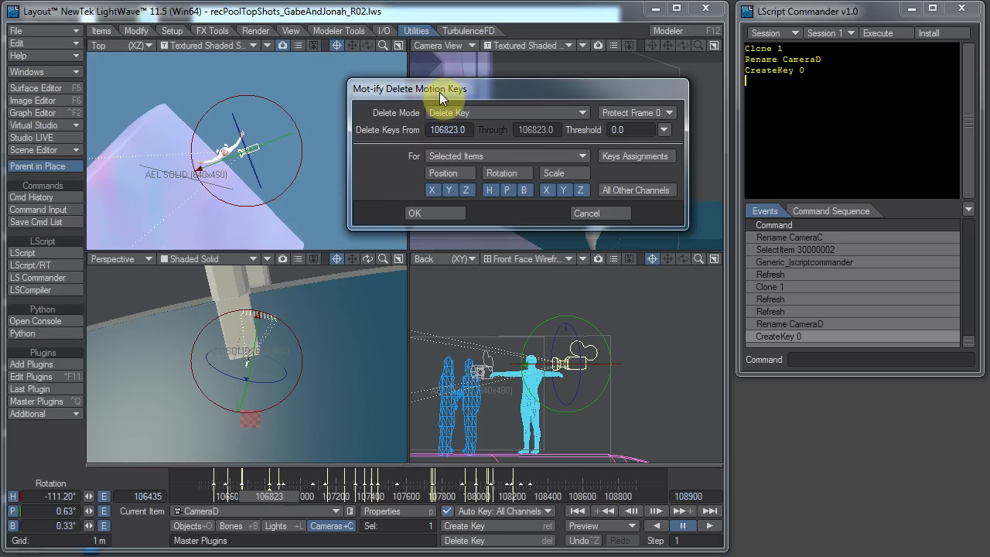
pyautogui.moveTo(735, 89)
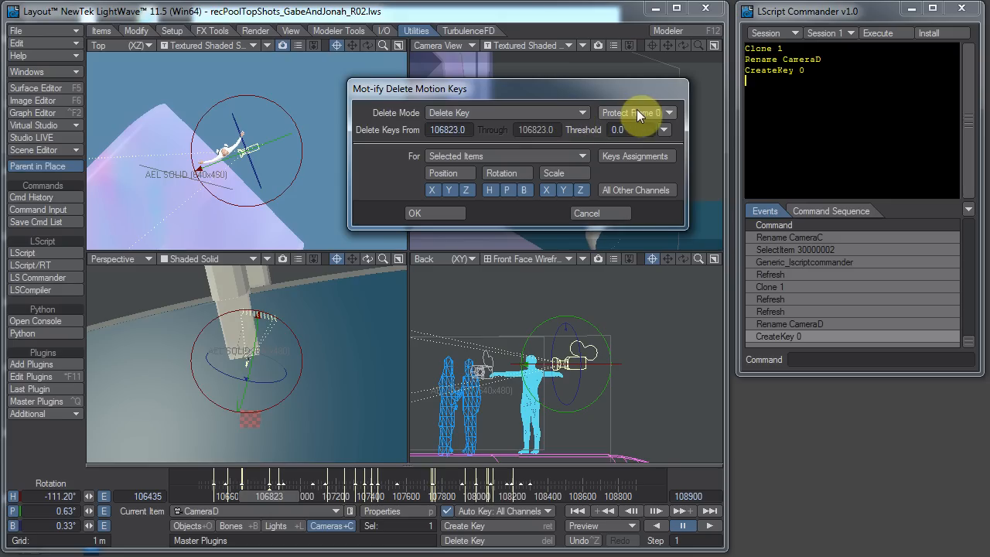
# Step: Delete CameraD's keys outside frame 106823 using Mot-ify's 'Delete Keys Outside Range' mode
pyautogui.click(507, 112)
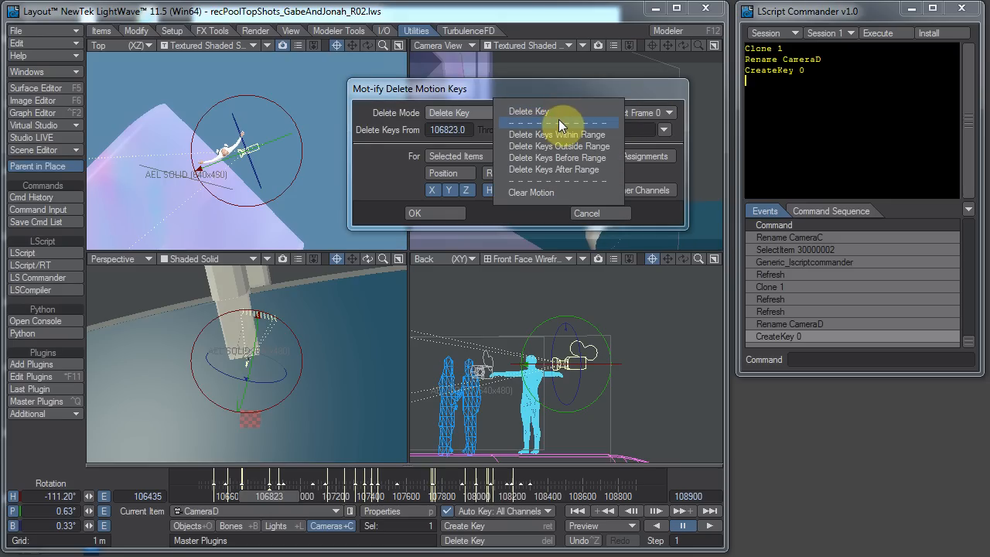
pyautogui.click(559, 145)
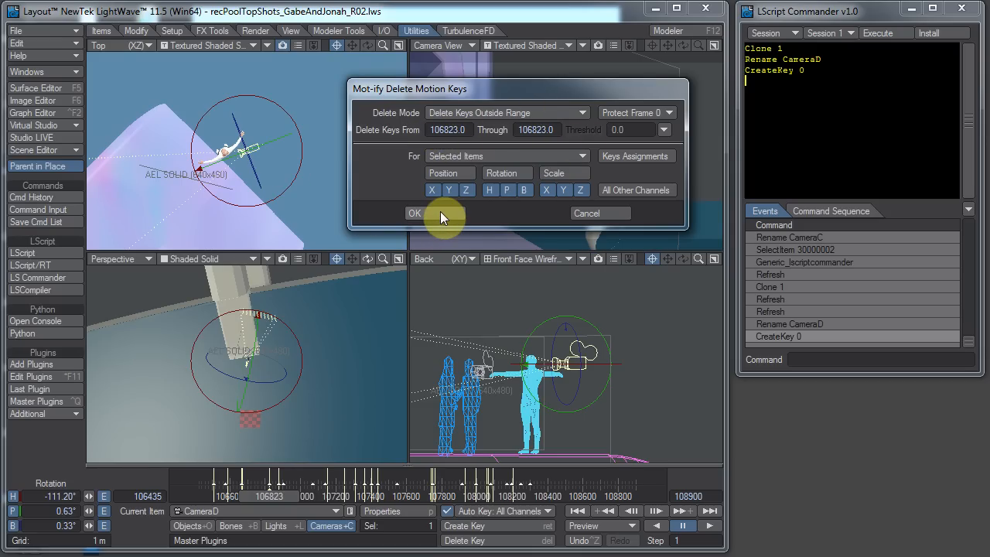
pyautogui.click(414, 213)
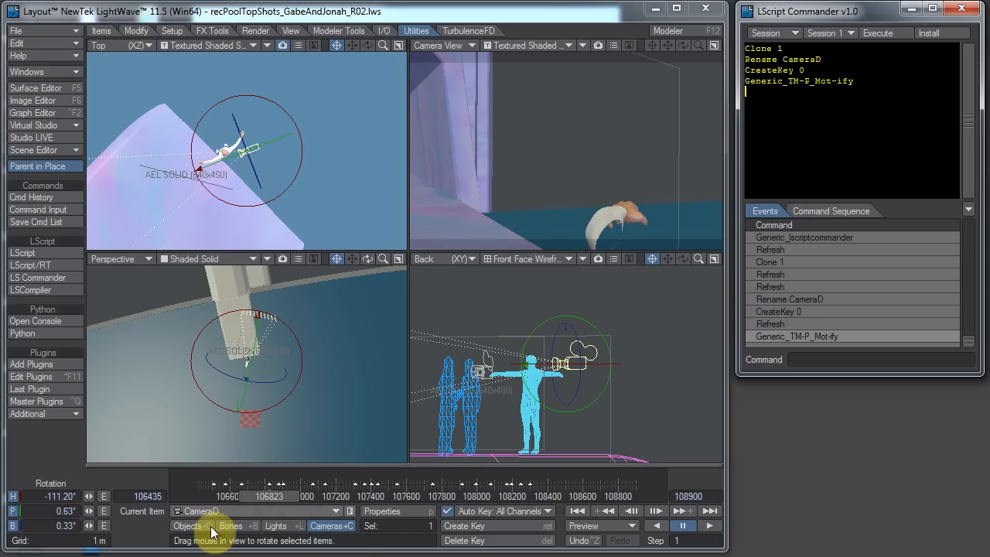
# Step: Reselect the original Camera, jump to its next key, and add NextKey to the session
pyautogui.click(232, 511)
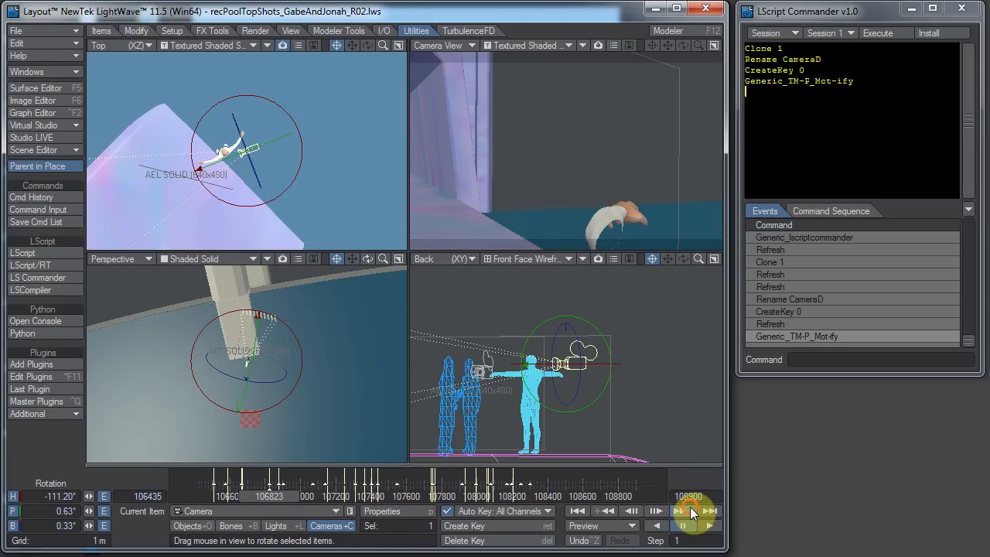
pyautogui.click(692, 510)
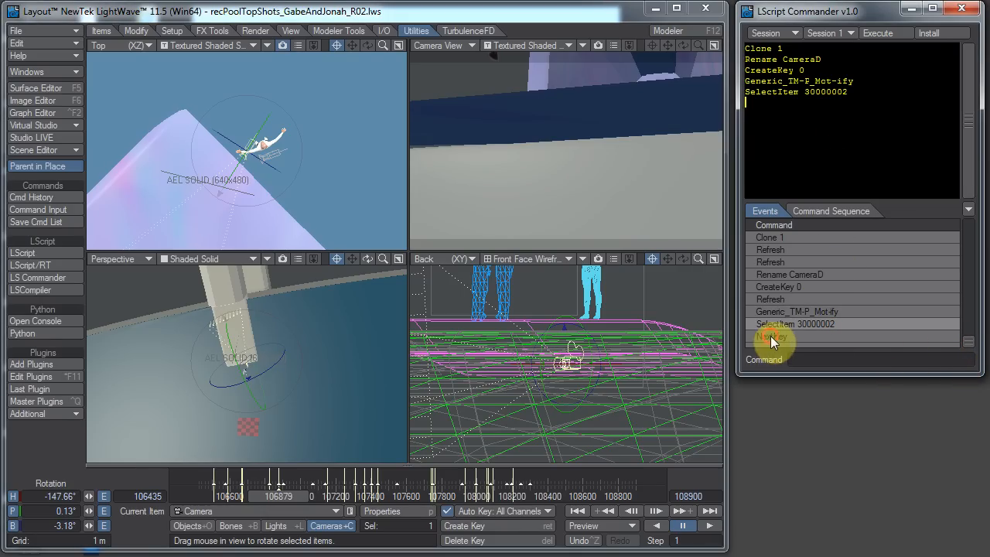
pyautogui.click(773, 337)
pyautogui.write('F')
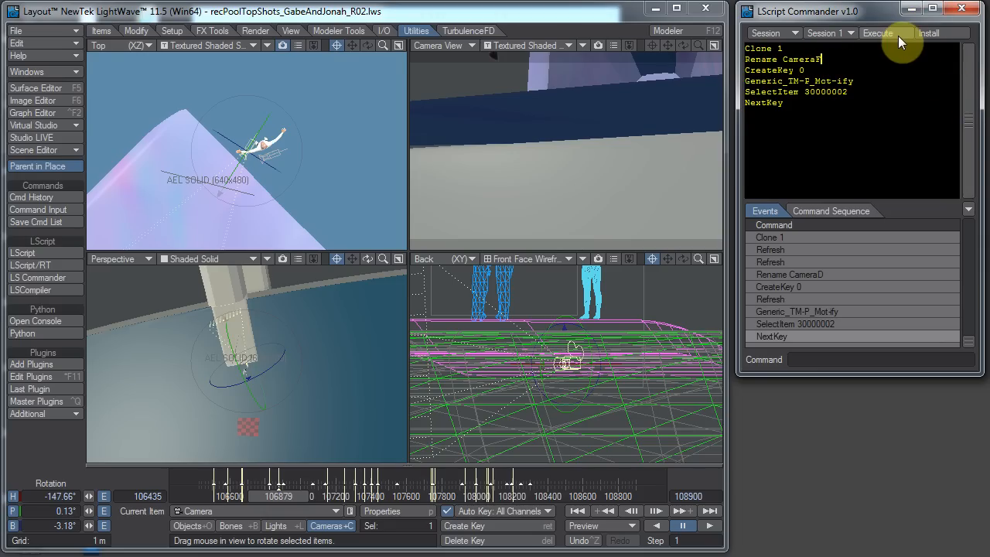
# Step: Execute the session with rename 'CameraF', confirming the Mot-ify key trim
pyautogui.click(878, 33)
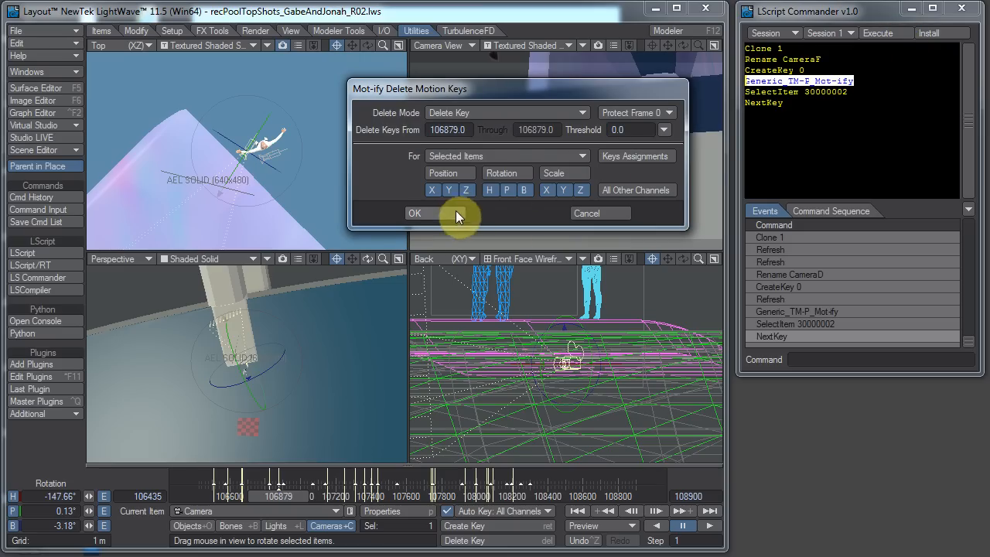
pyautogui.click(507, 113)
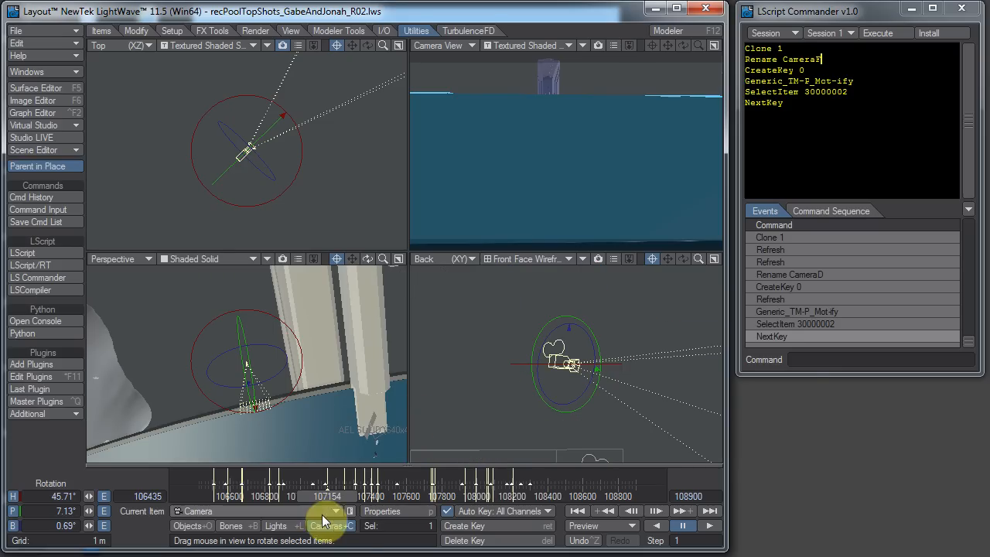
pyautogui.click(324, 511)
pyautogui.write('G')
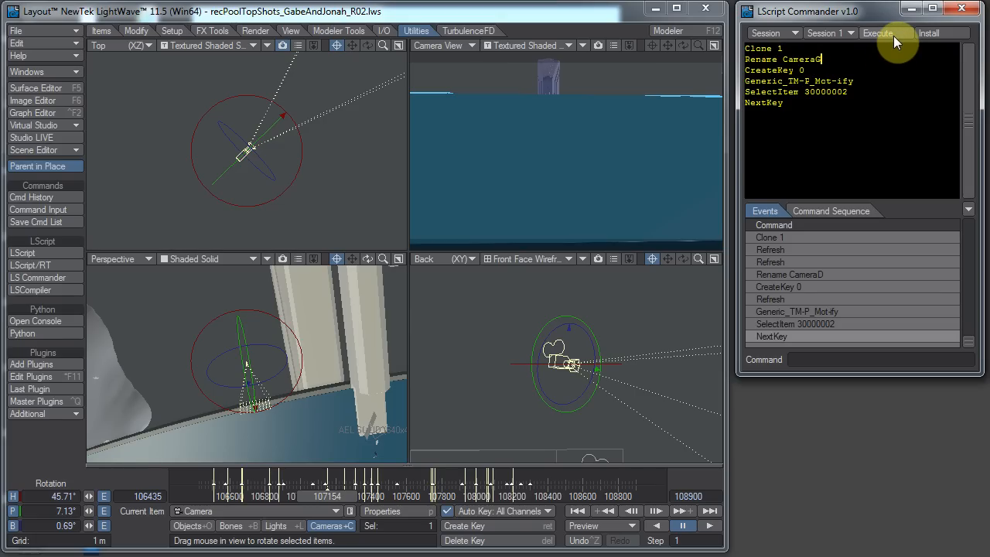
# Step: Execute the session again with rename 'CameraG', confirming the key trim at frame 107154
pyautogui.click(881, 32)
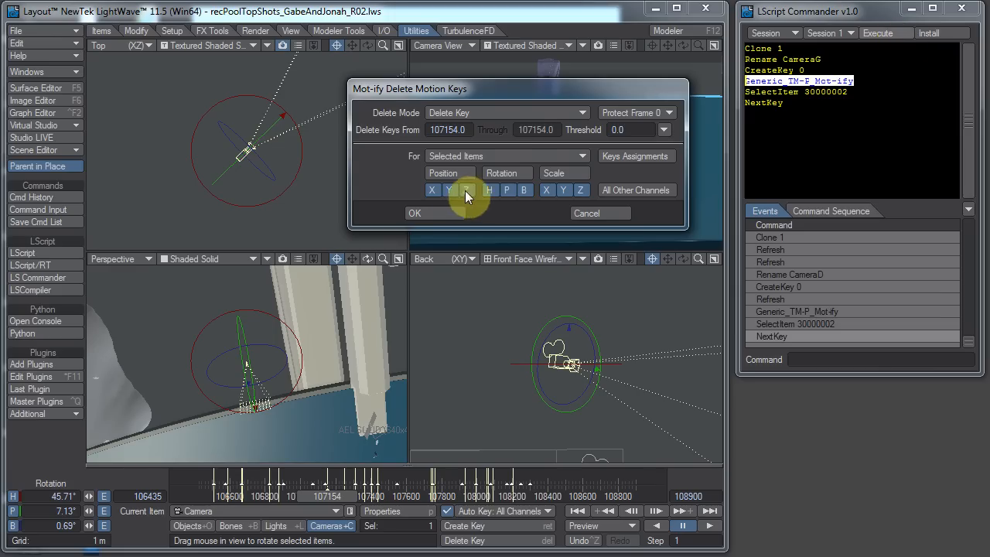
pyautogui.click(507, 112)
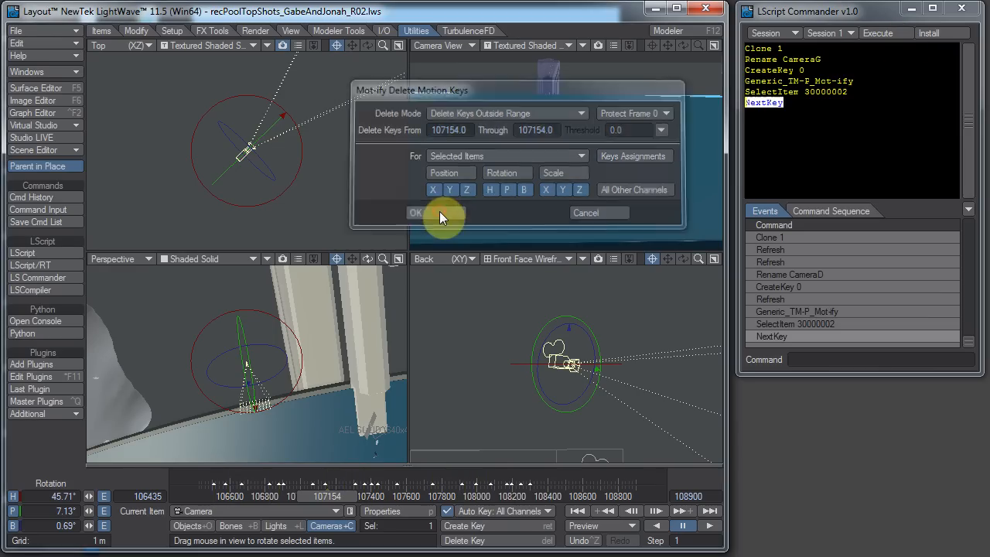
pyautogui.click(415, 213)
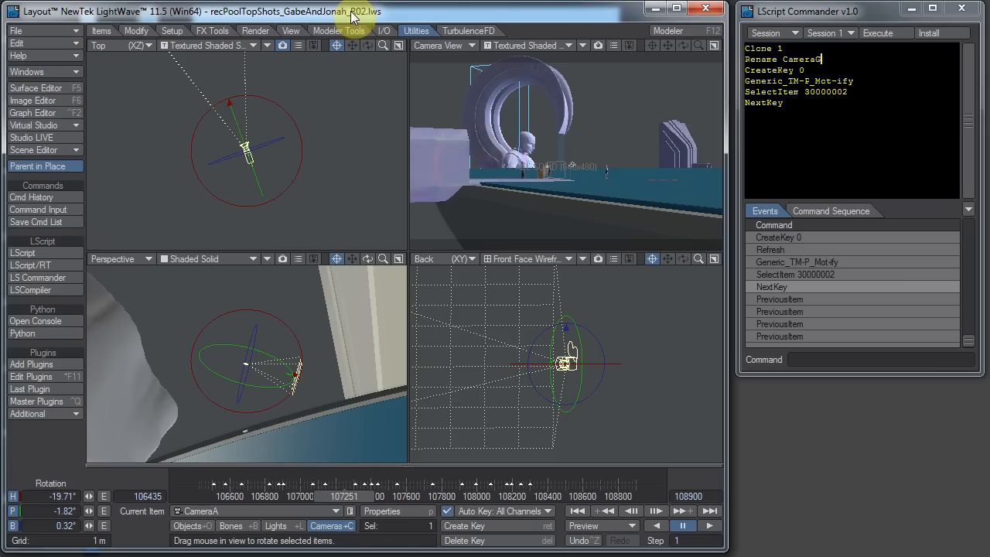
pyautogui.moveTo(519, 38)
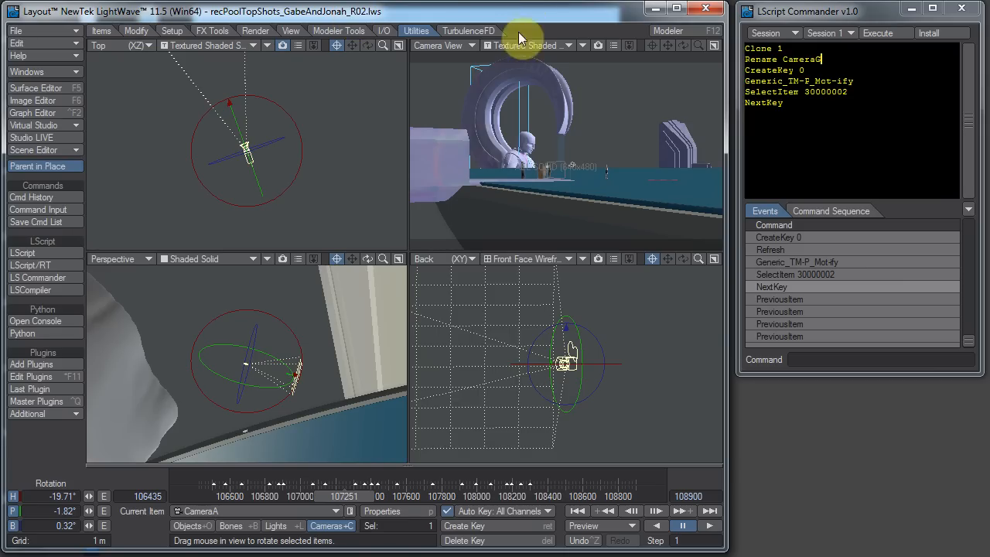